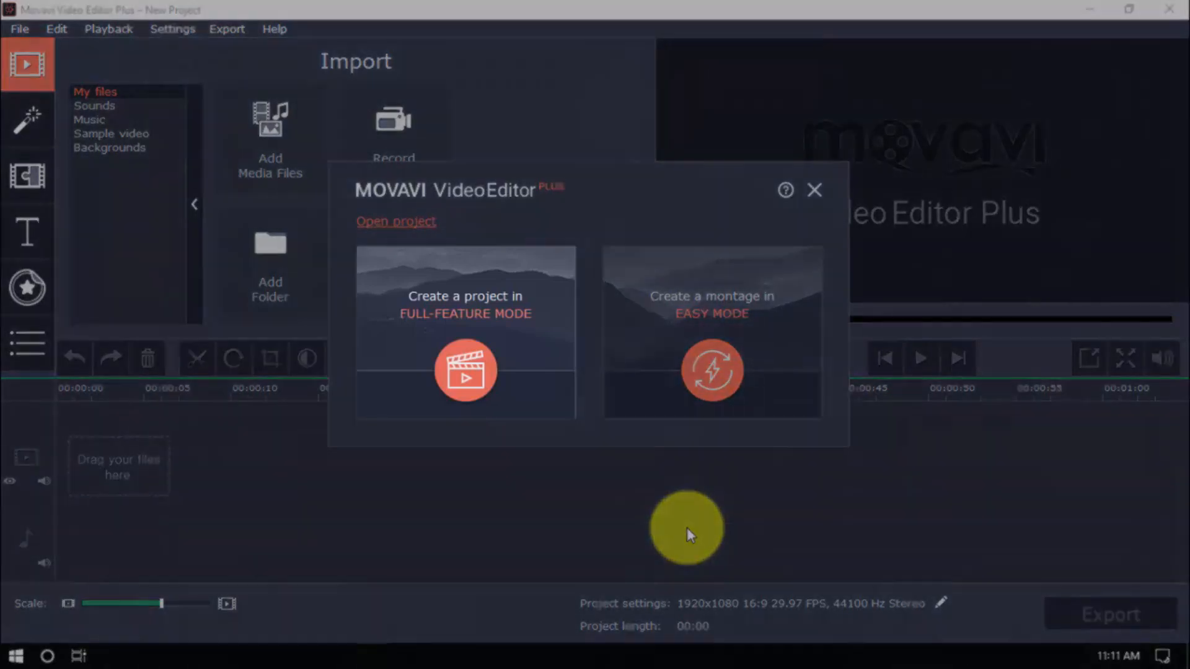
Step: Create a new project in Full-Feature Mode from the welcome dialog
click(465, 371)
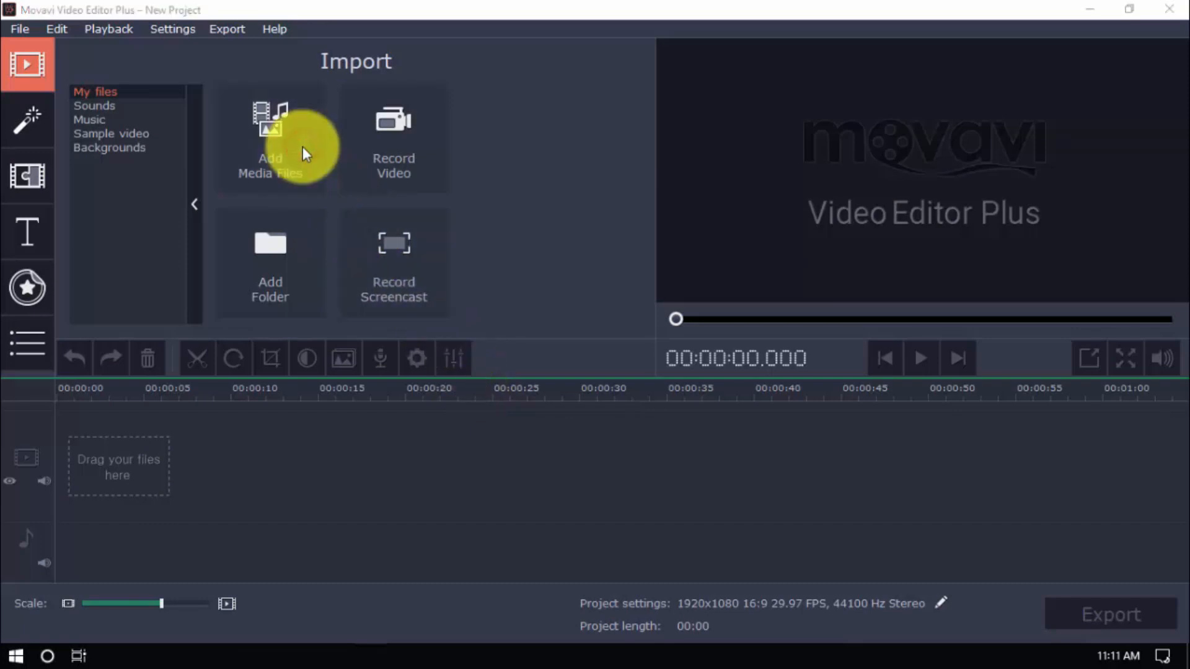
Step: Import the HOW-TO MAKE A NEWS VIDEO green-screen clip via Add Media Files
click(270, 141)
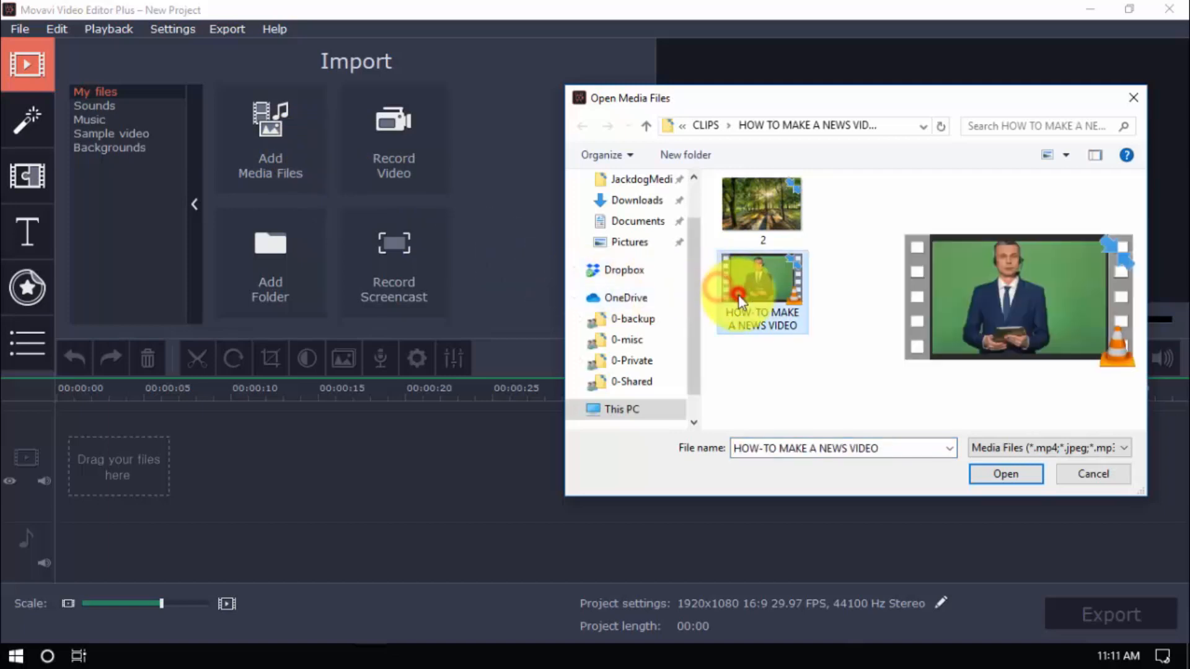
click(1004, 473)
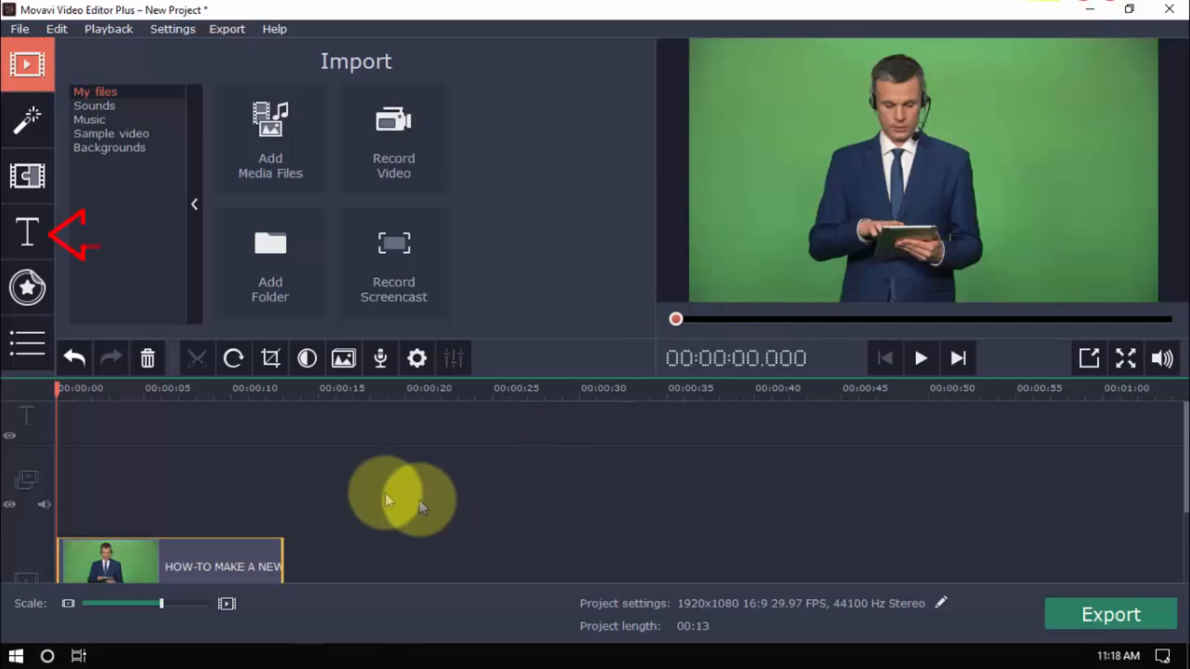
Step: Open the Titles collection to browse lower-third news captions
click(28, 232)
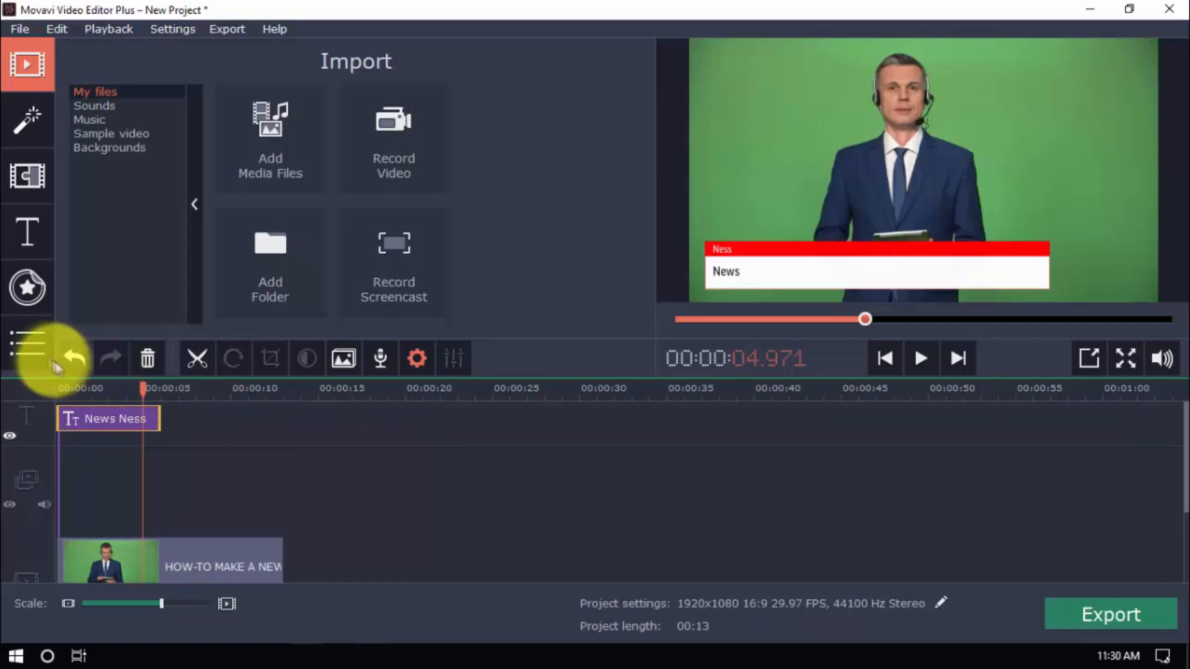
Step: Undo the last edit and set the presenter overlay mode to Cover
click(109, 148)
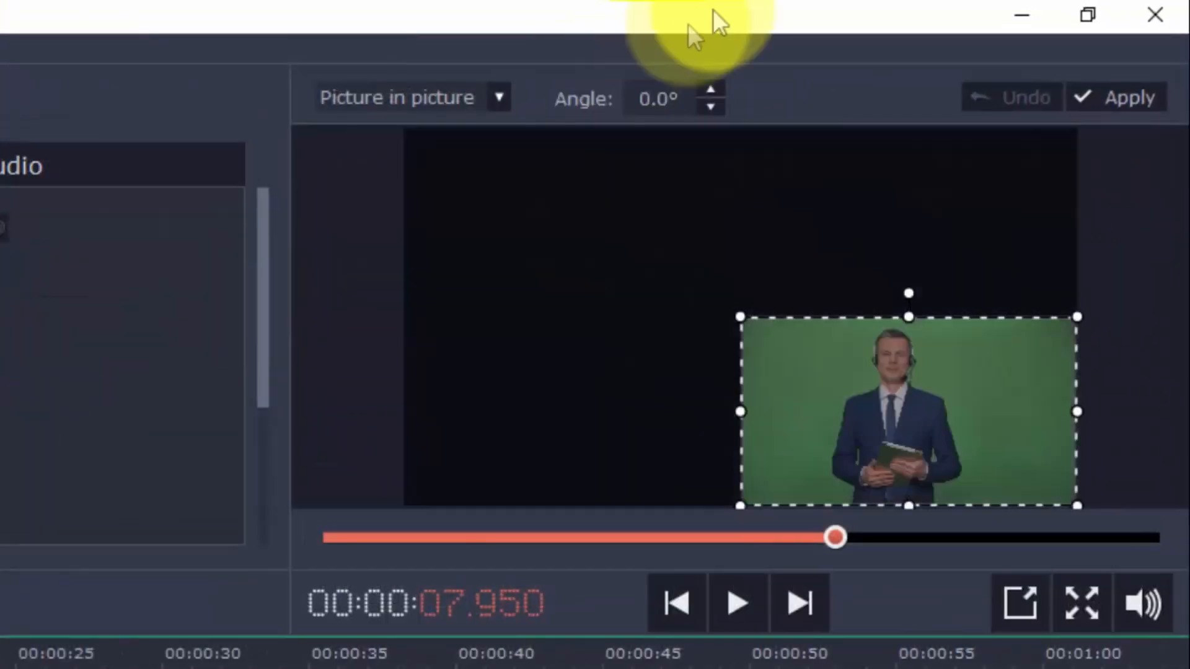
click(409, 97)
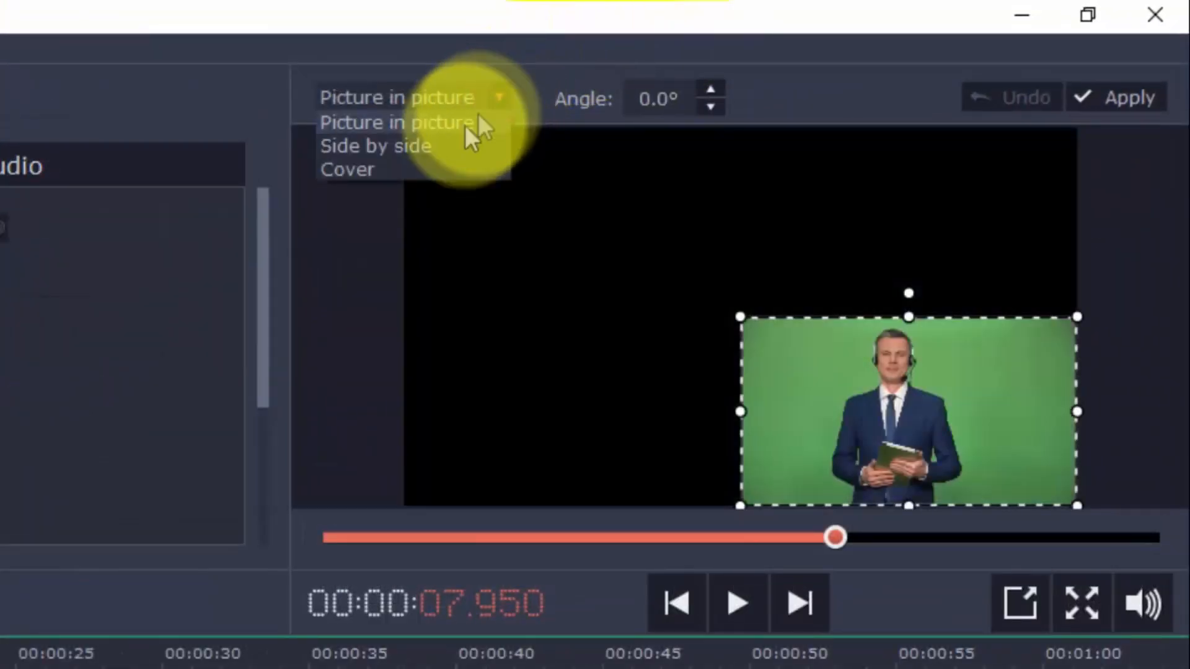
click(347, 169)
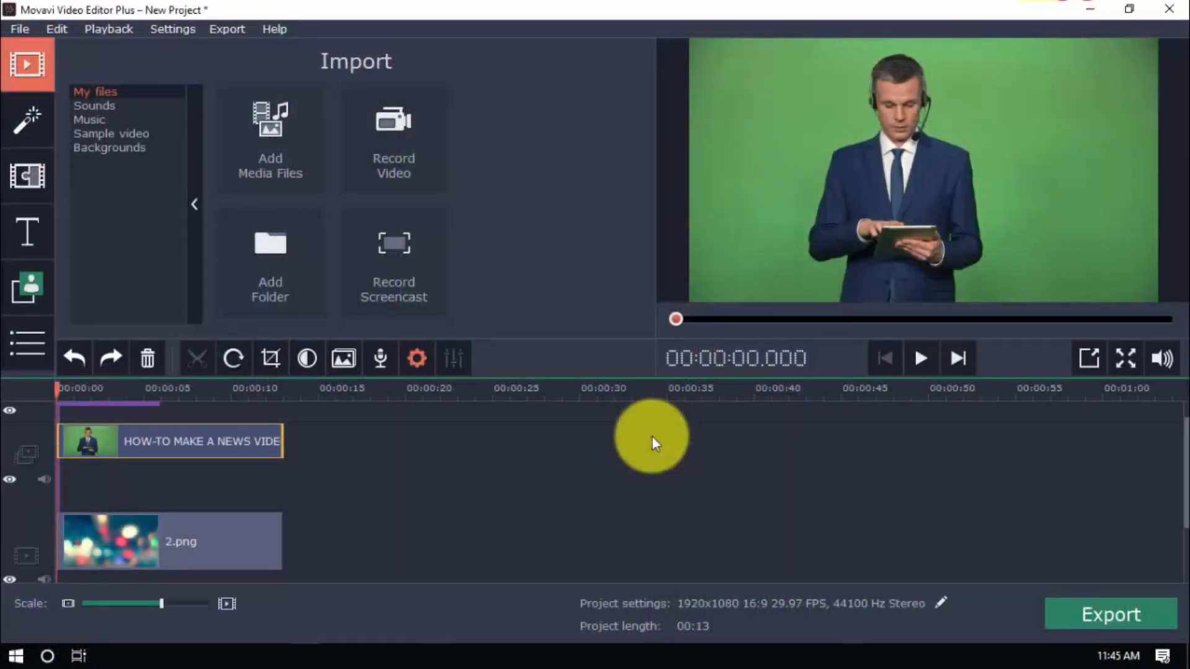
Step: Apply Chroma Key to the presenter clip, removing the green background
click(27, 288)
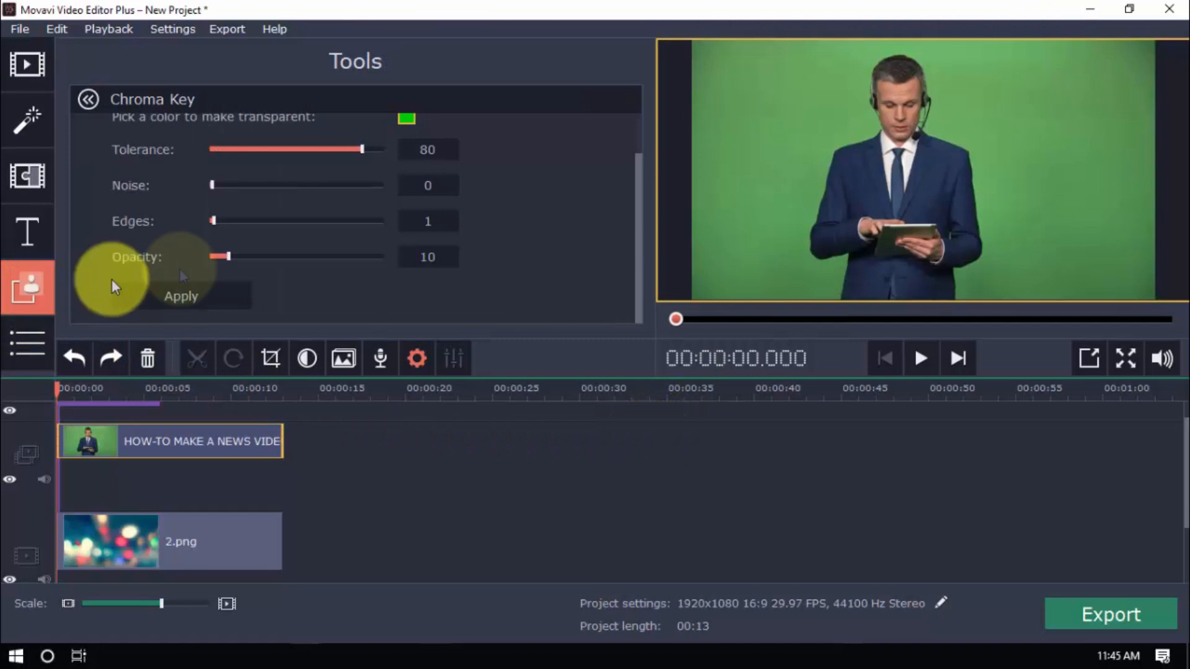
click(180, 296)
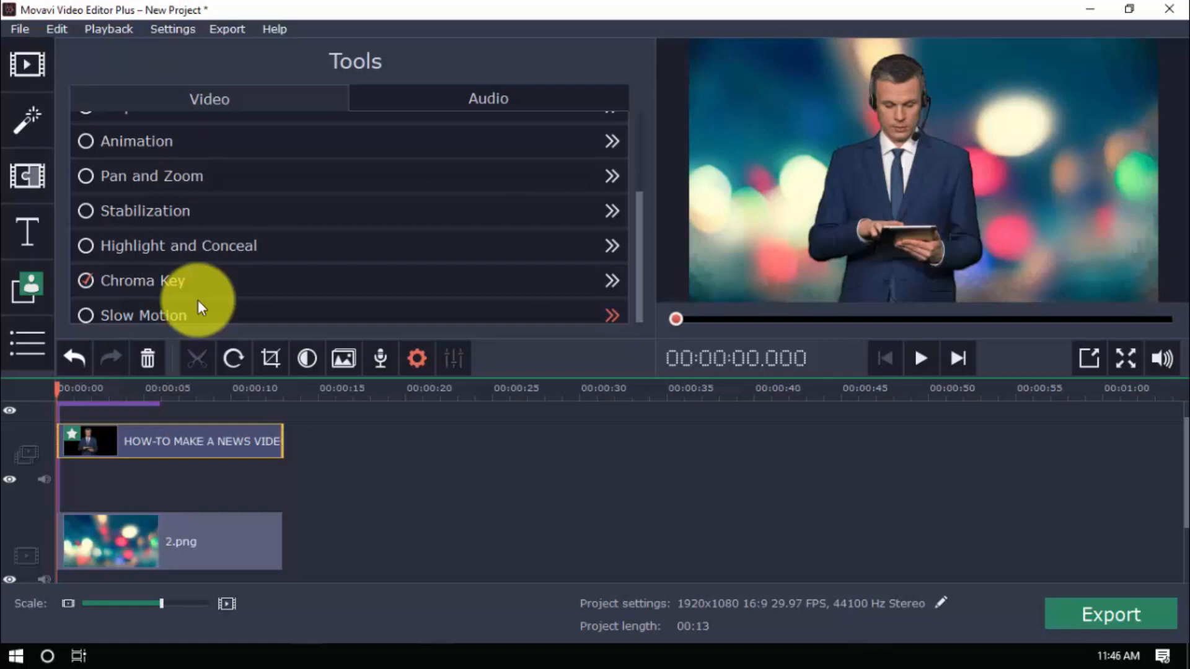
click(28, 64)
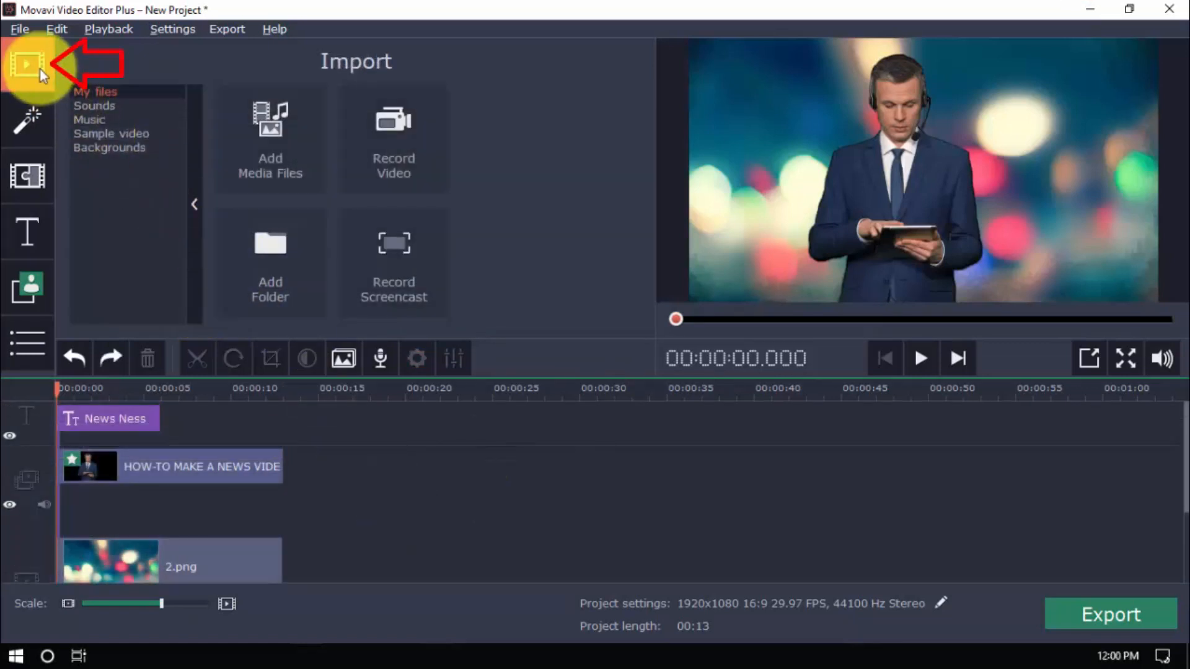
Step: Add the Newsflash newsroom overlay, make it fill the frame, and preview playback
click(111, 134)
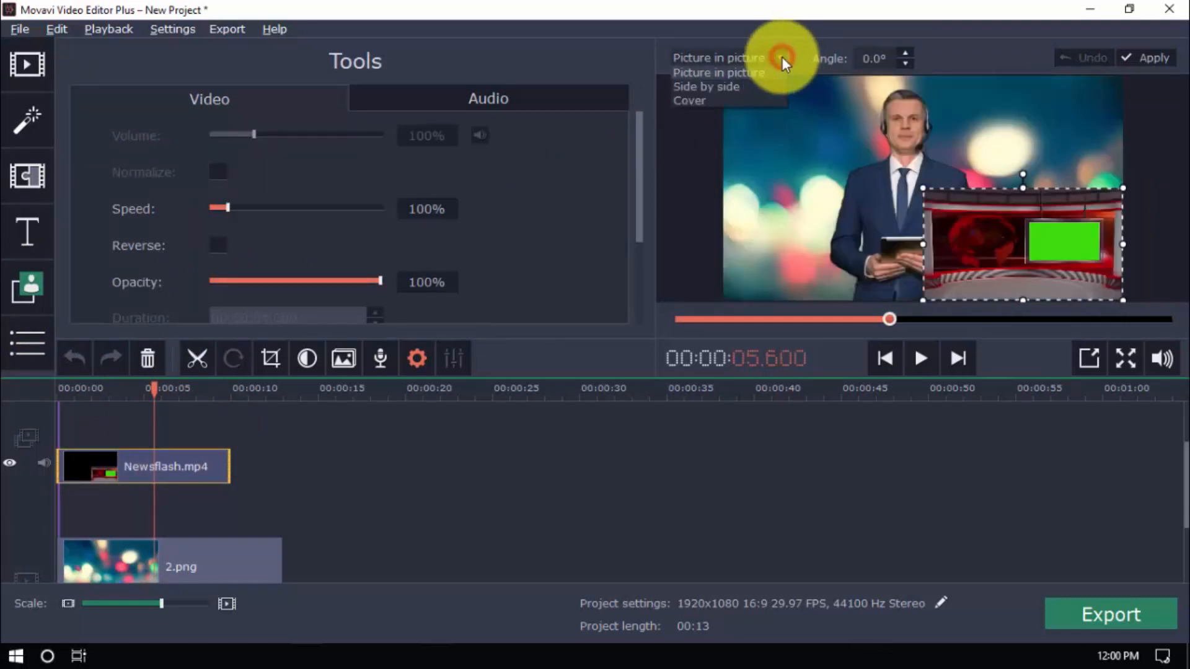
click(28, 288)
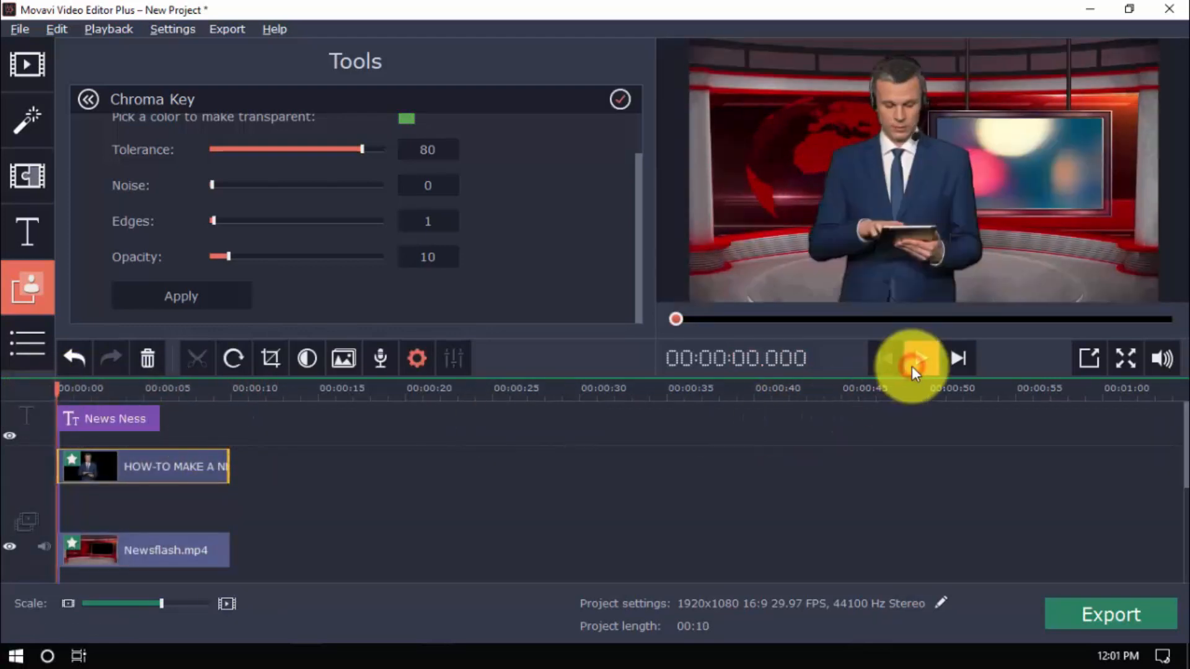
click(914, 358)
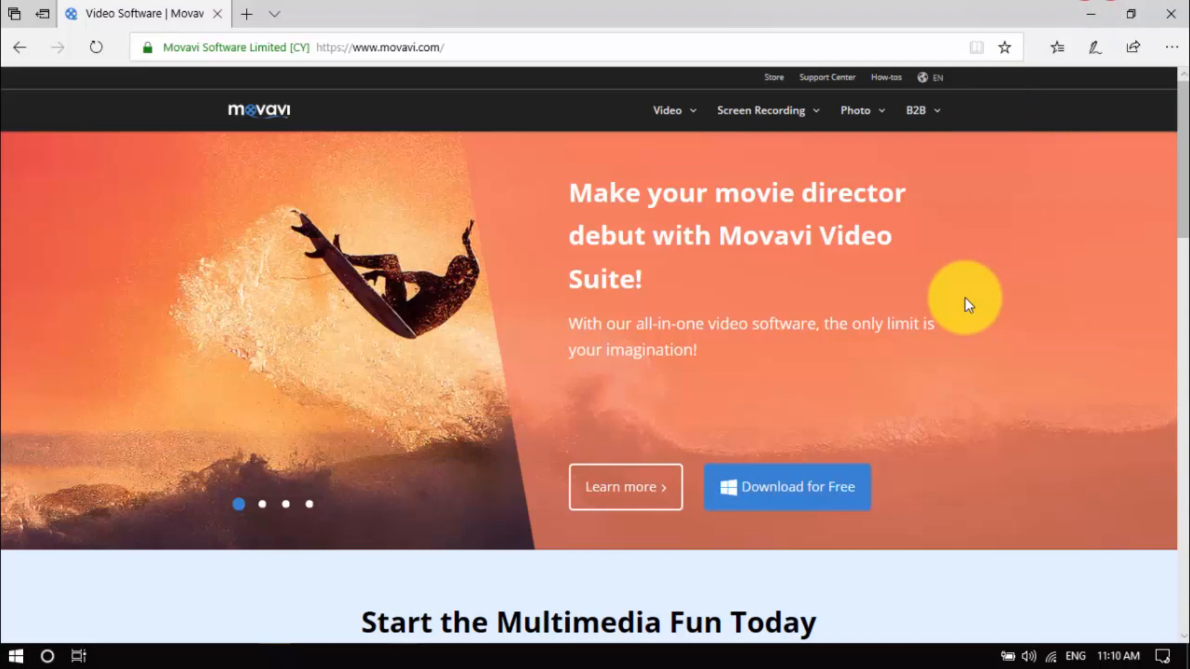
Step: Scroll the movavi.com page down to the video editor download section and footer
scroll(down, 3)
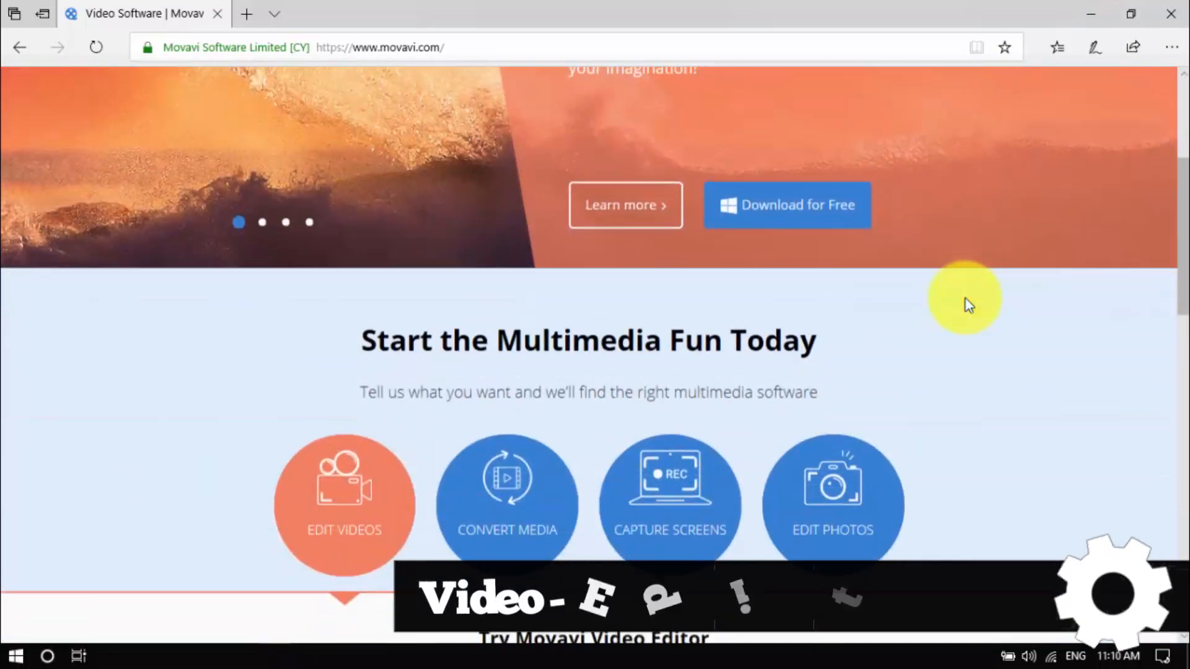
scroll(down, 3)
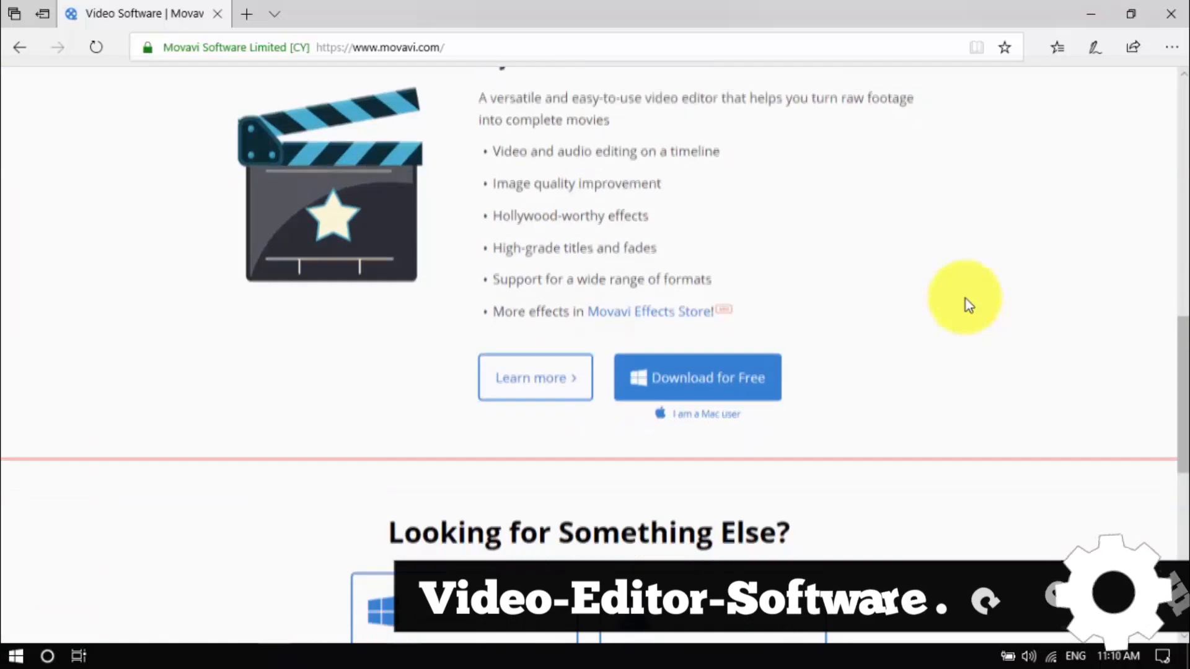
scroll(down, 3)
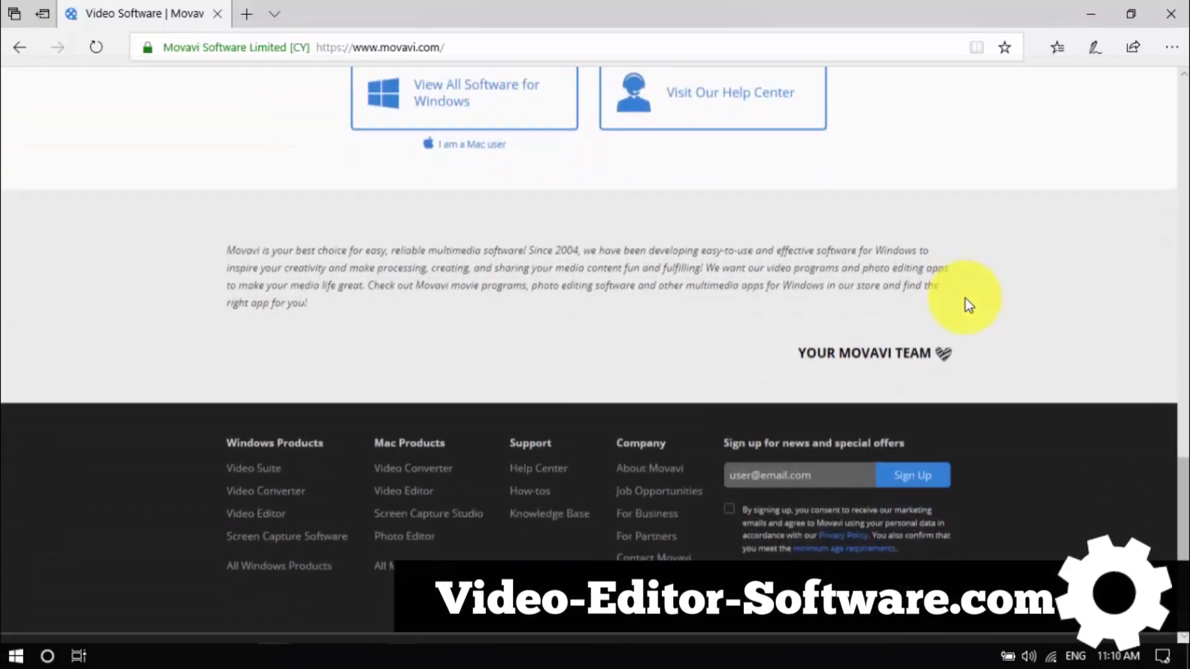